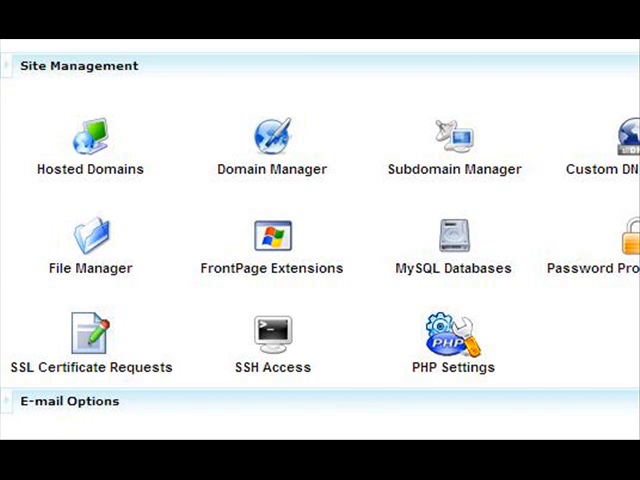
Open File Manager from Site Management to list the cheapprowebsite.com folder
{"action": "left_click", "coordinate": [89, 235]}
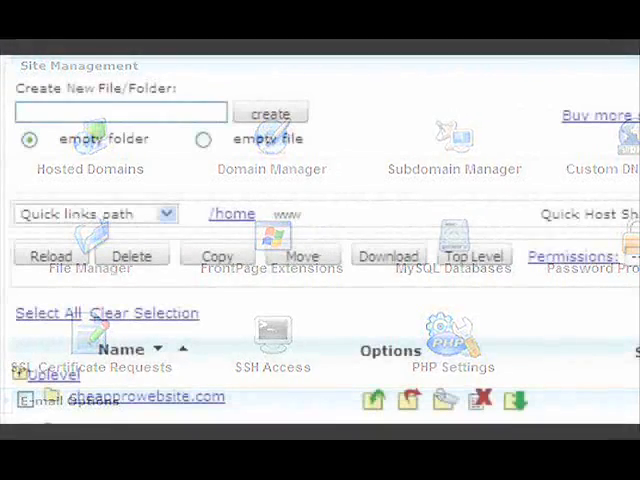